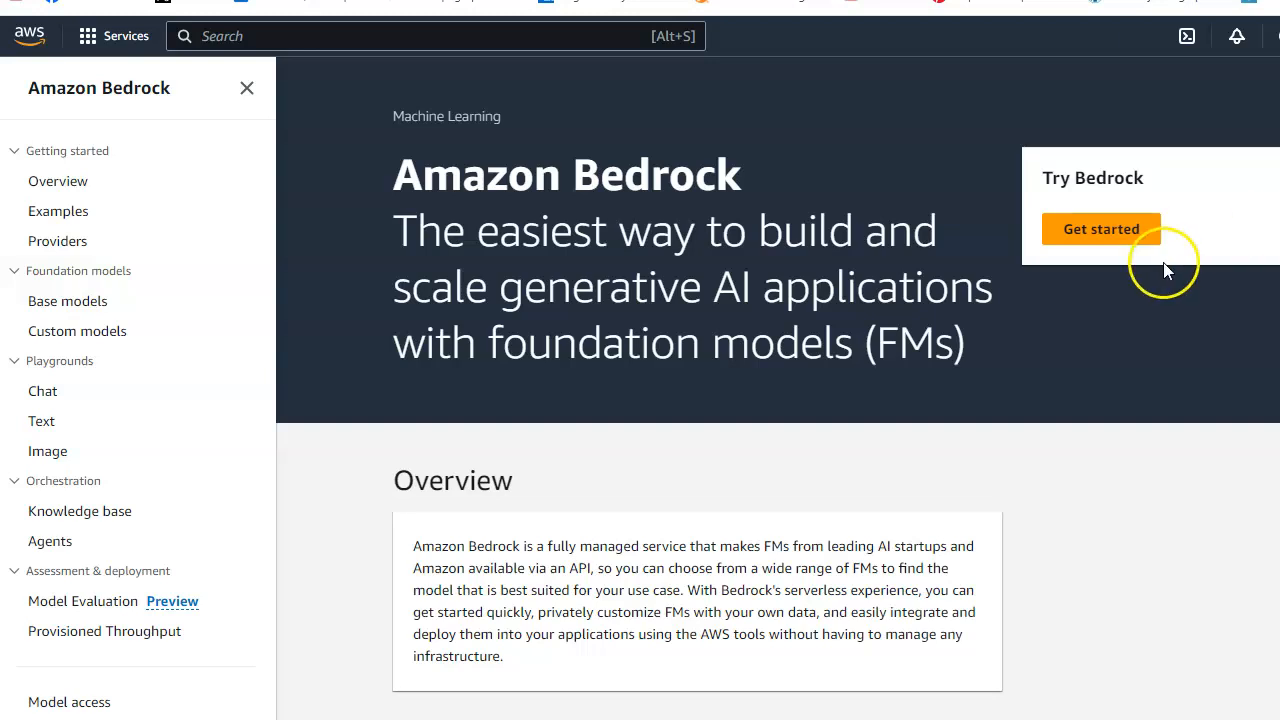
mouse_move(1101, 229)
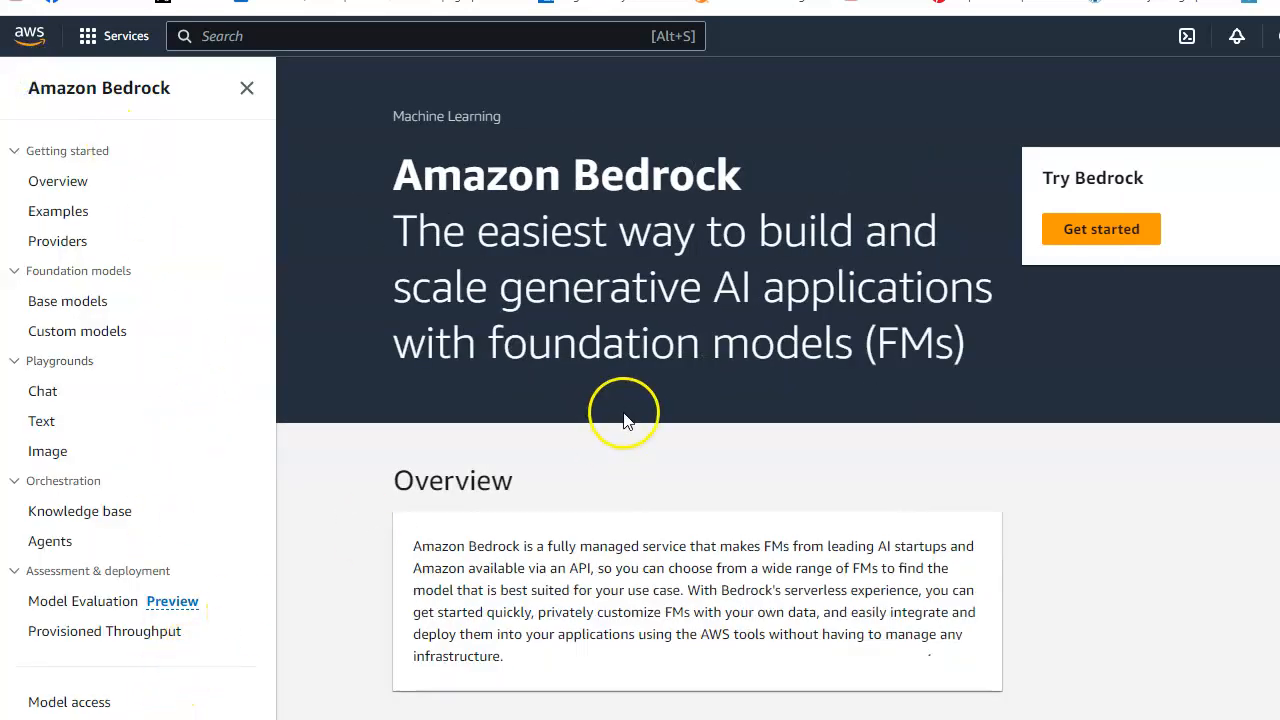
mouse_move(855, 342)
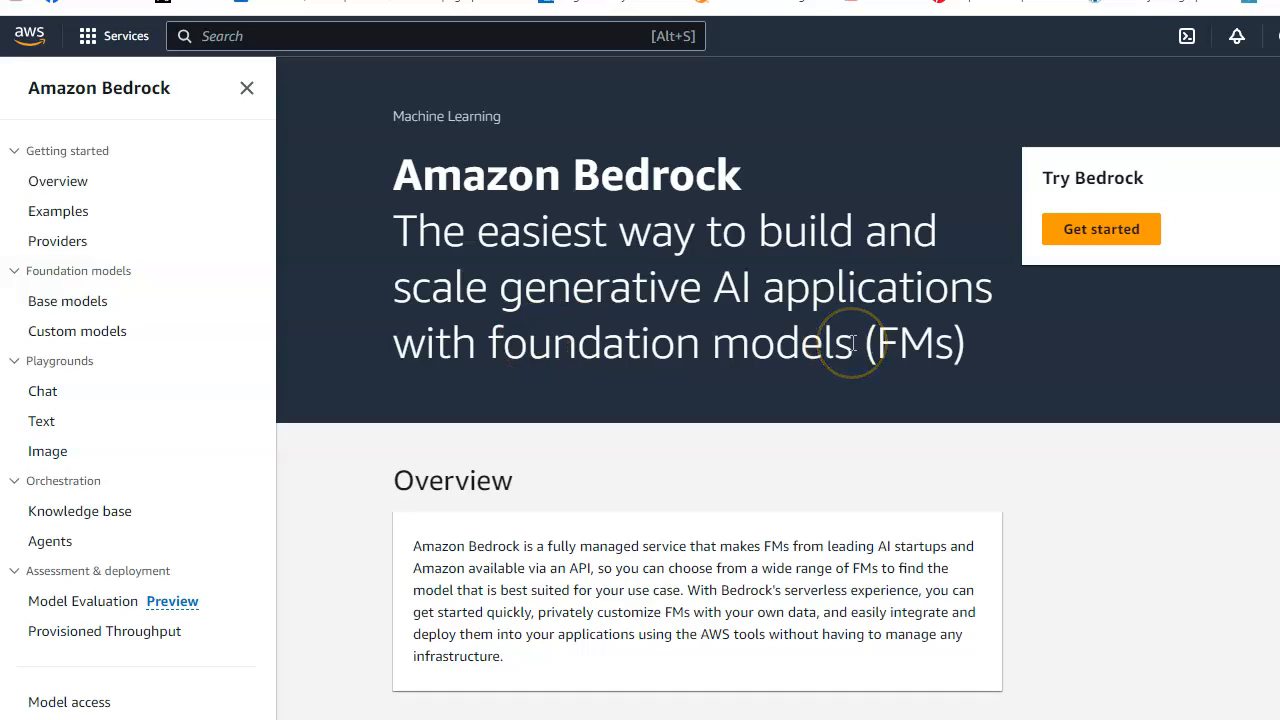
mouse_move(18, 294)
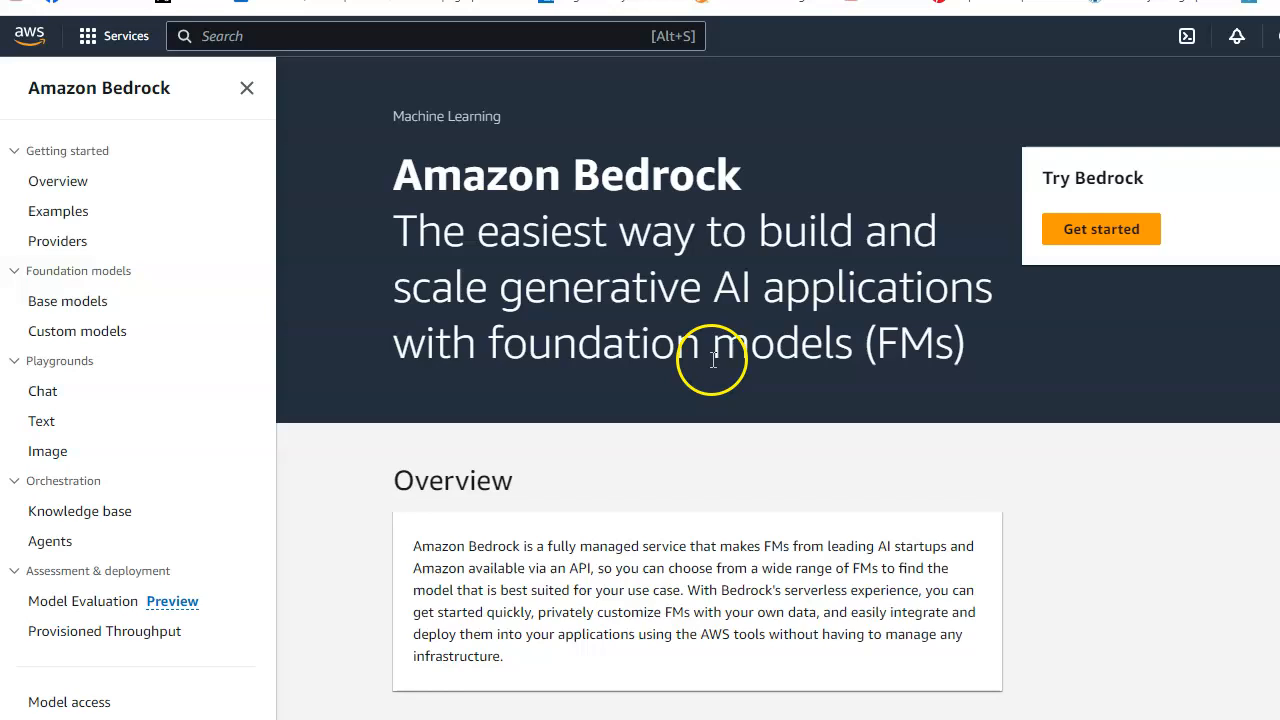
Confirm Titan model access on Model access, then view the meeting-transcript action-items example.
left_click(69, 701)
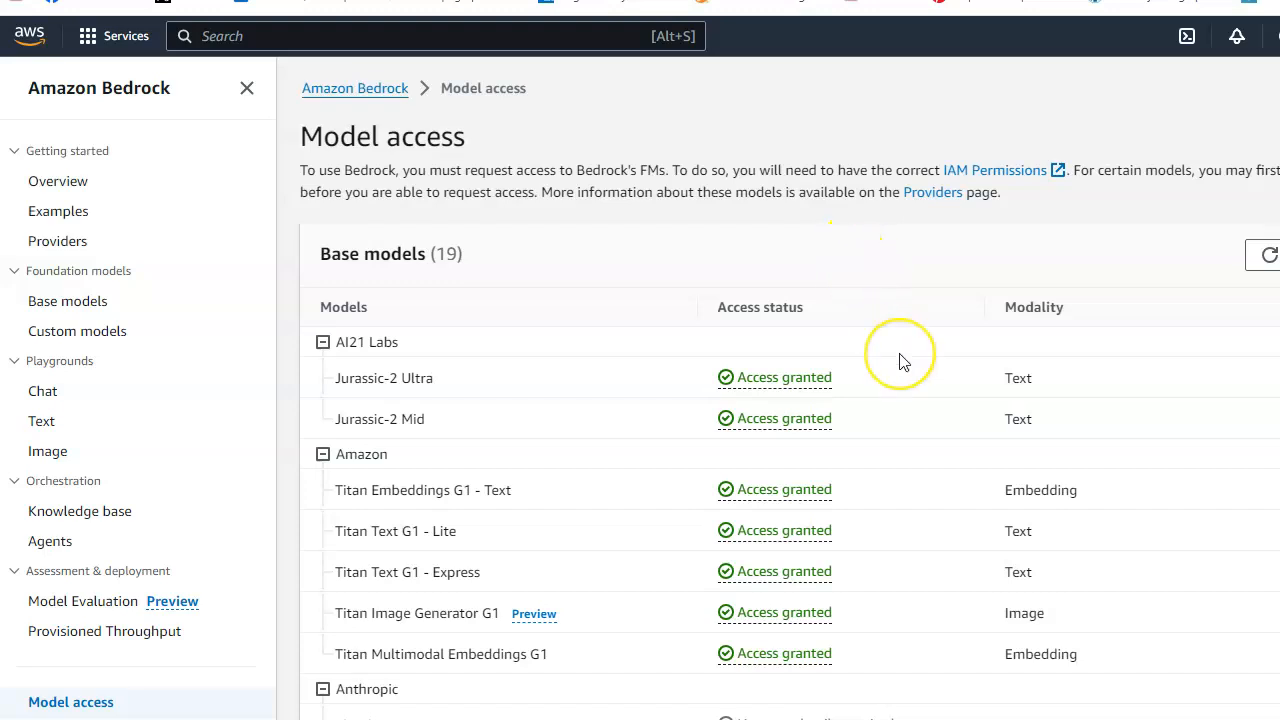
mouse_move(990, 310)
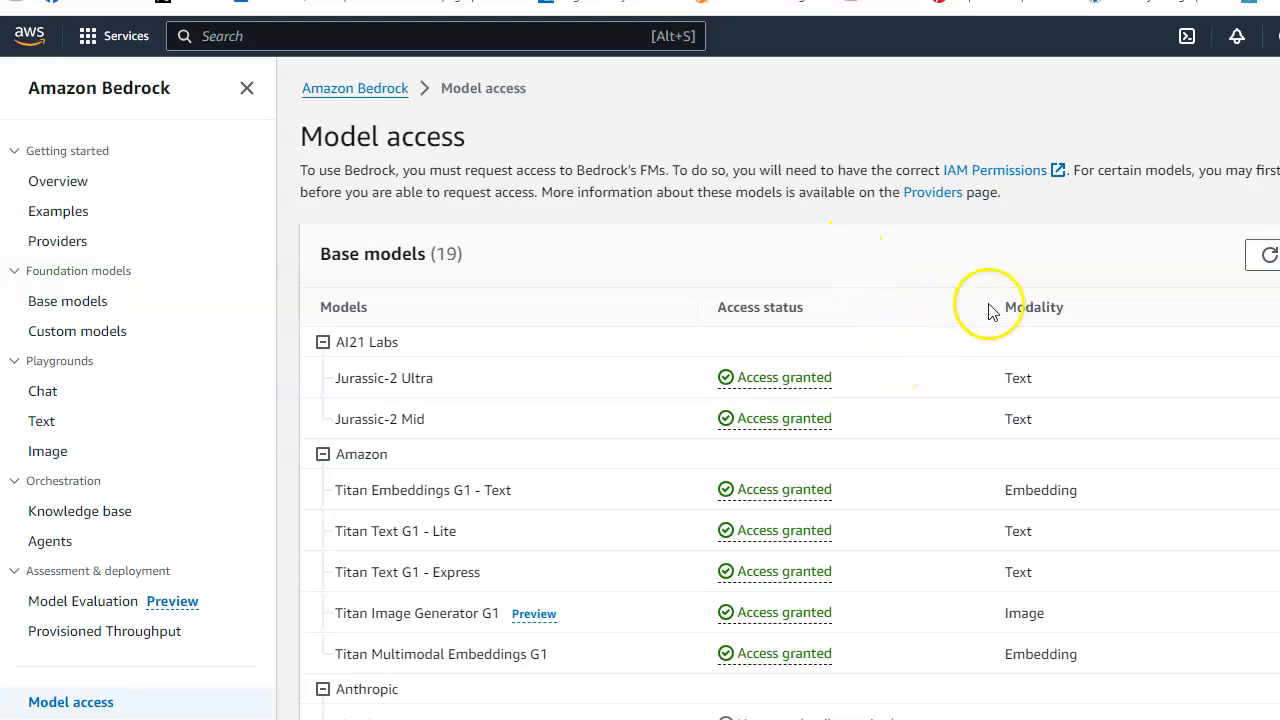
mouse_move(965, 325)
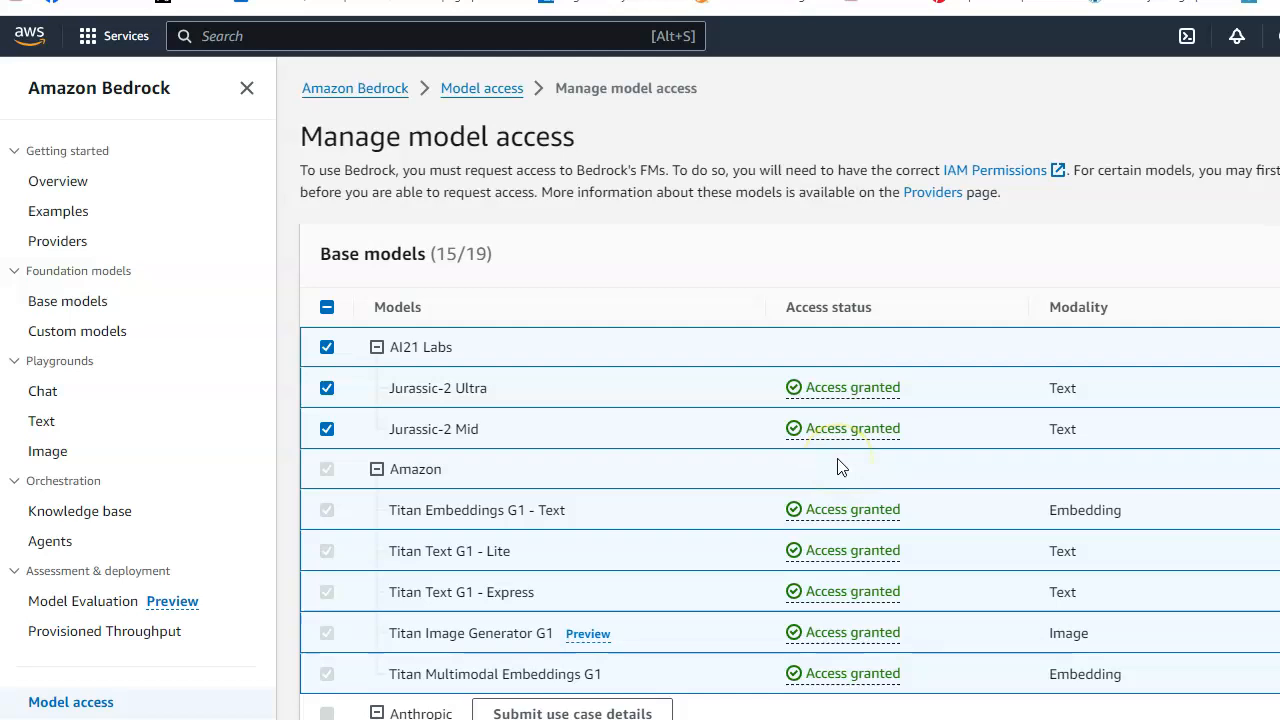
mouse_move(57, 211)
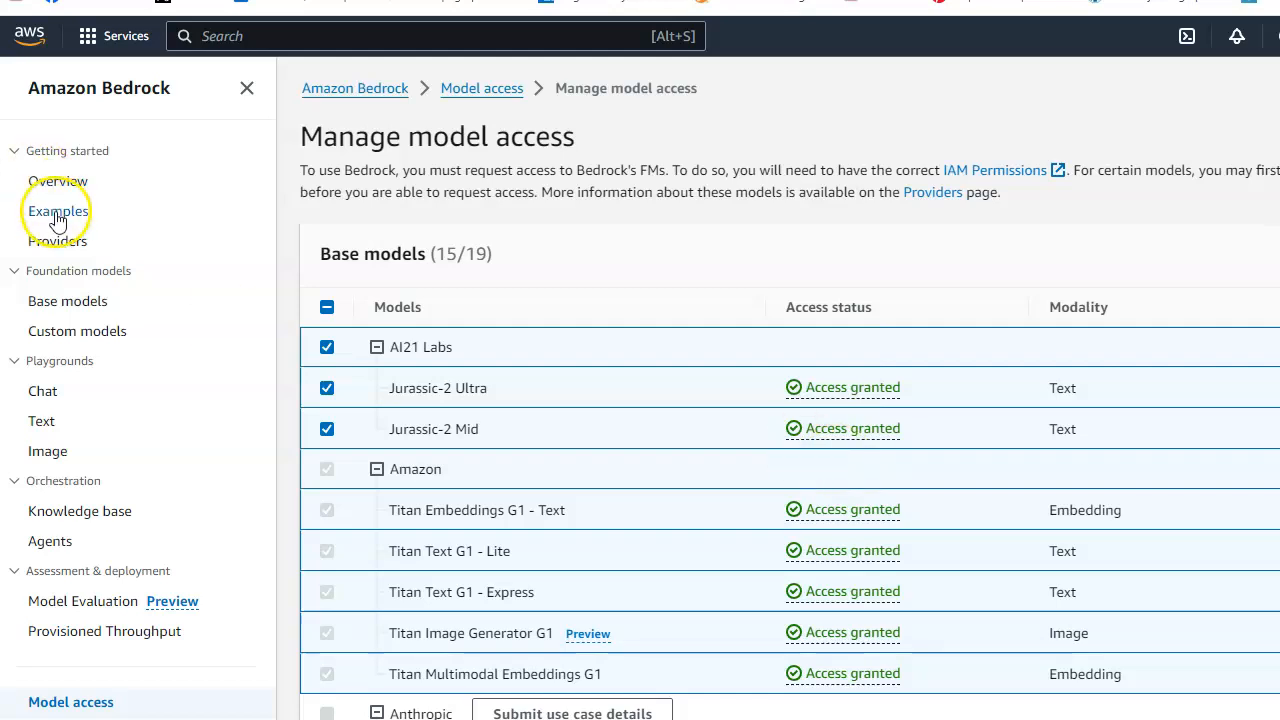
left_click(57, 211)
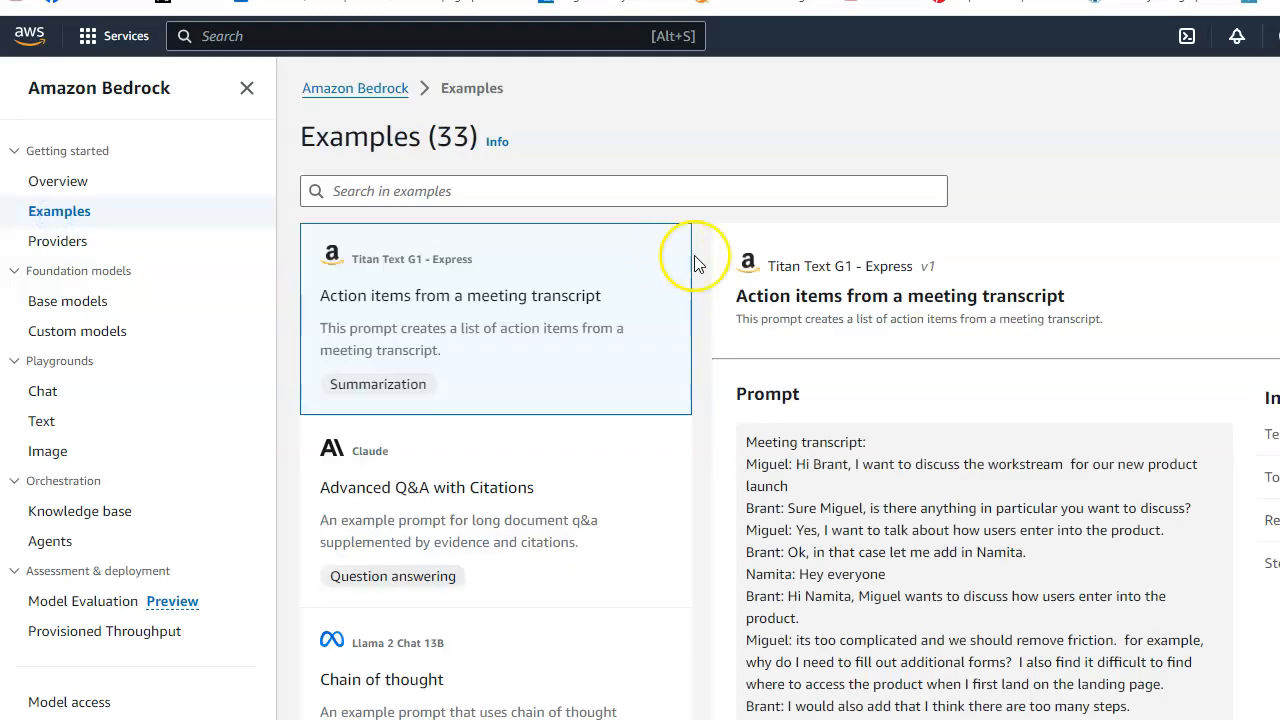
mouse_move(788, 288)
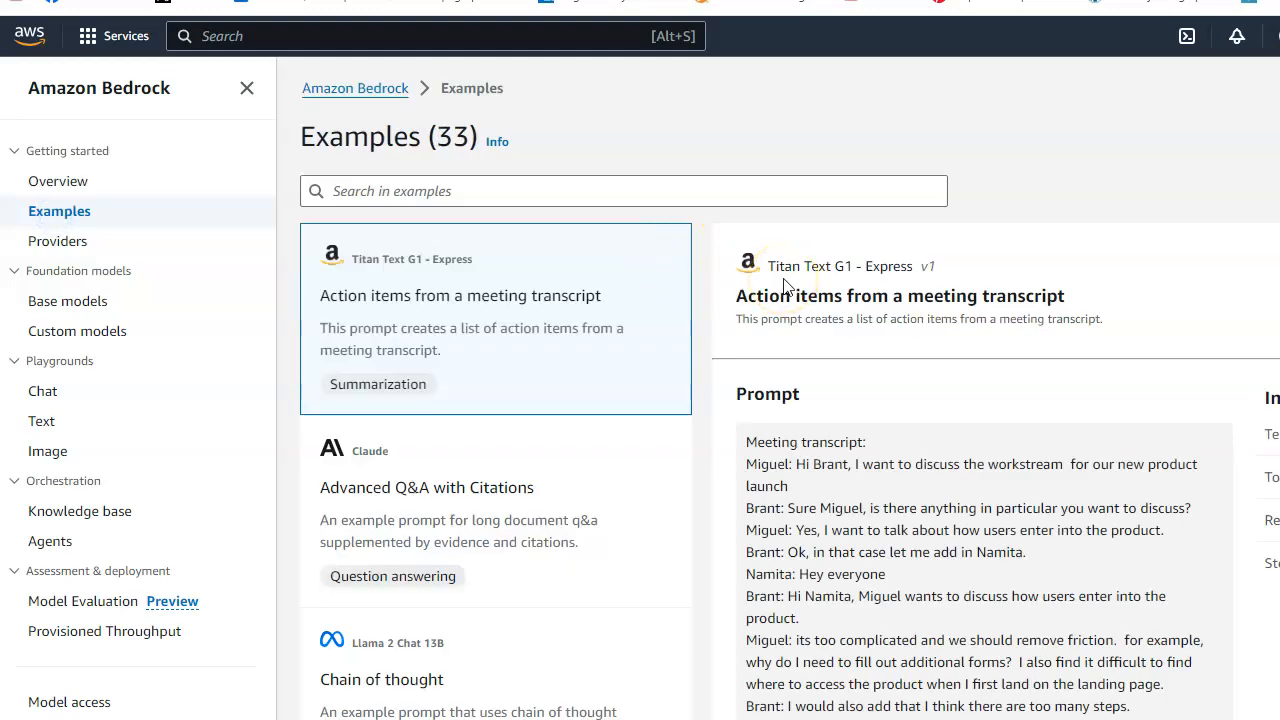
mouse_move(955, 318)
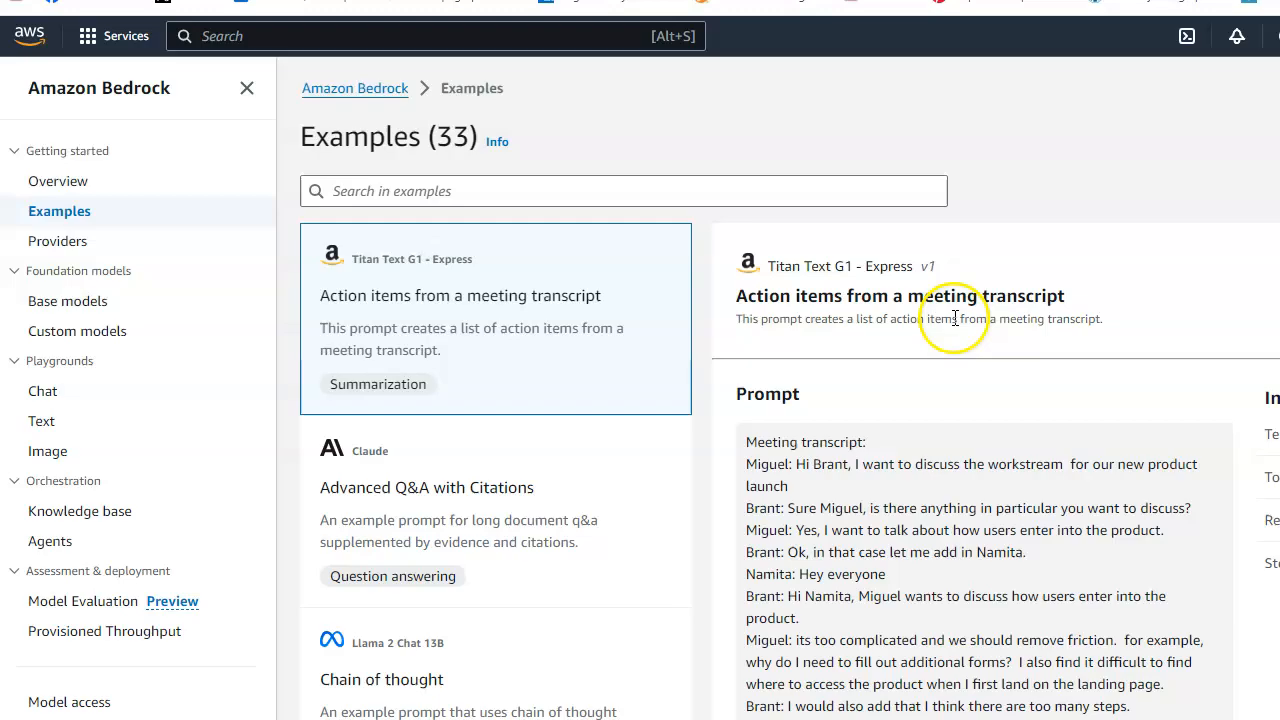
Run the transcript example on Titan Text G1 - Express, returning action items for Miguel, Brant and Namita.
left_click(495, 317)
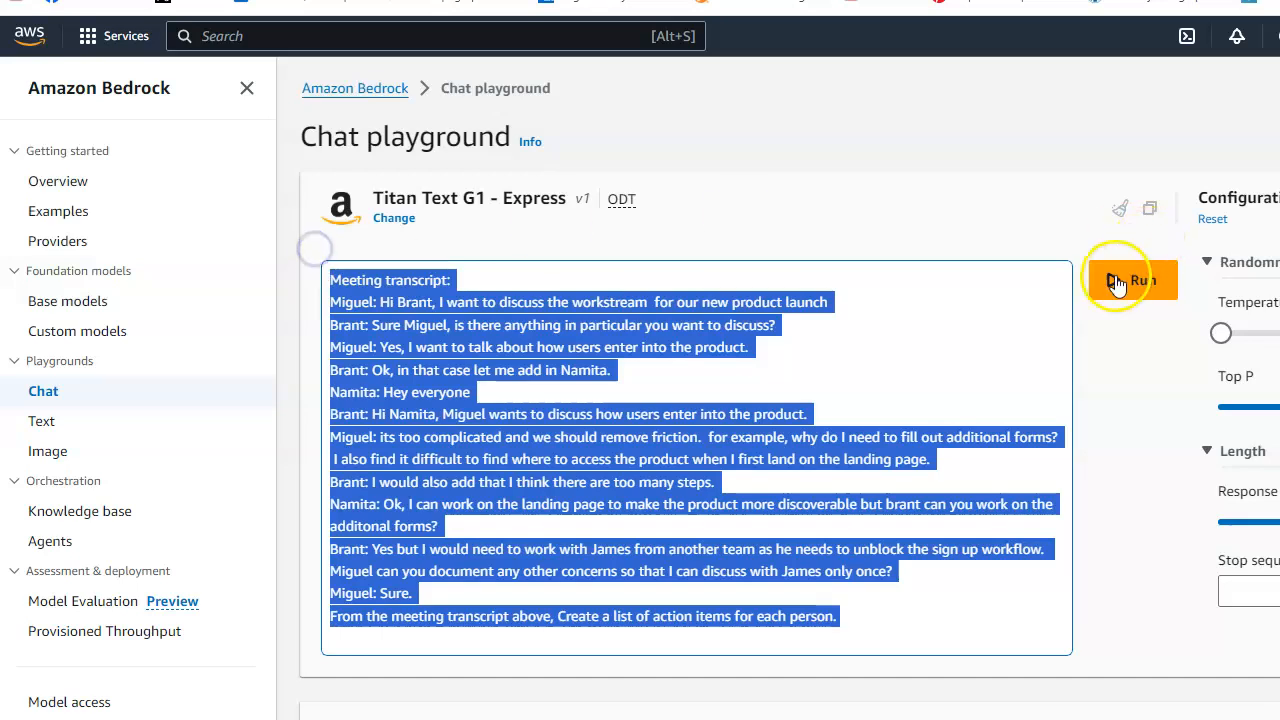
left_click(1138, 280)
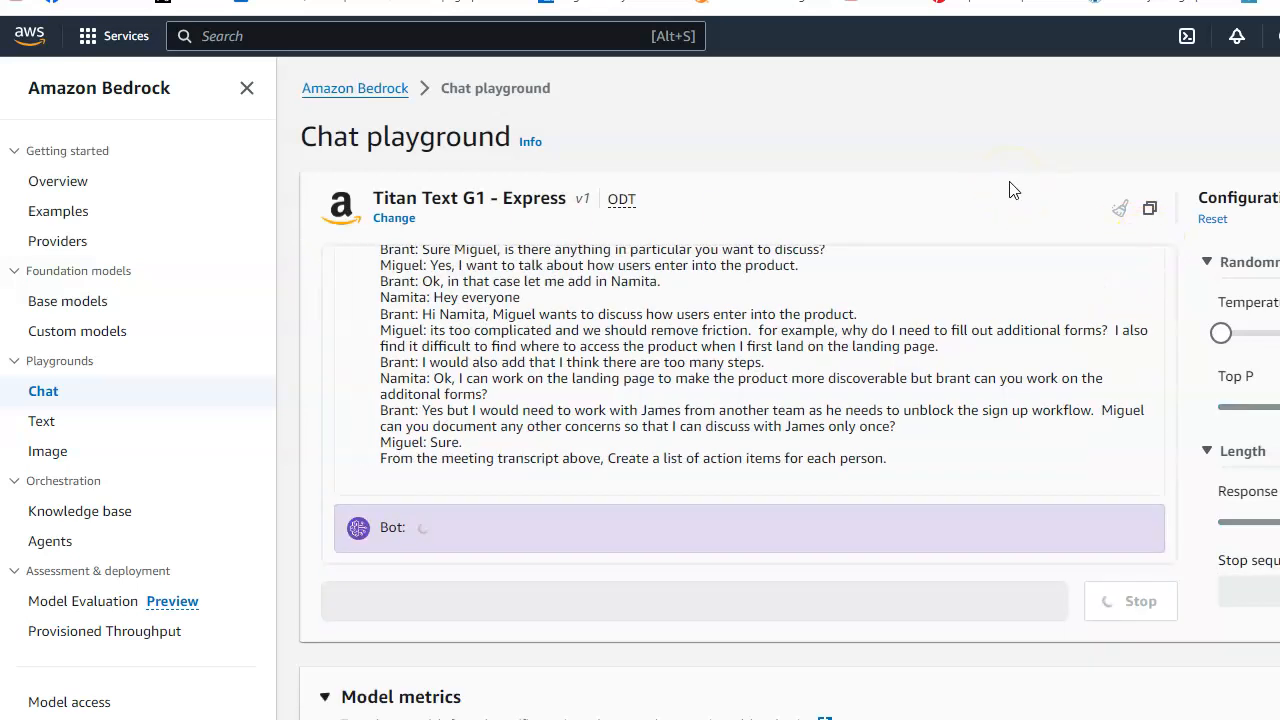
mouse_move(930, 296)
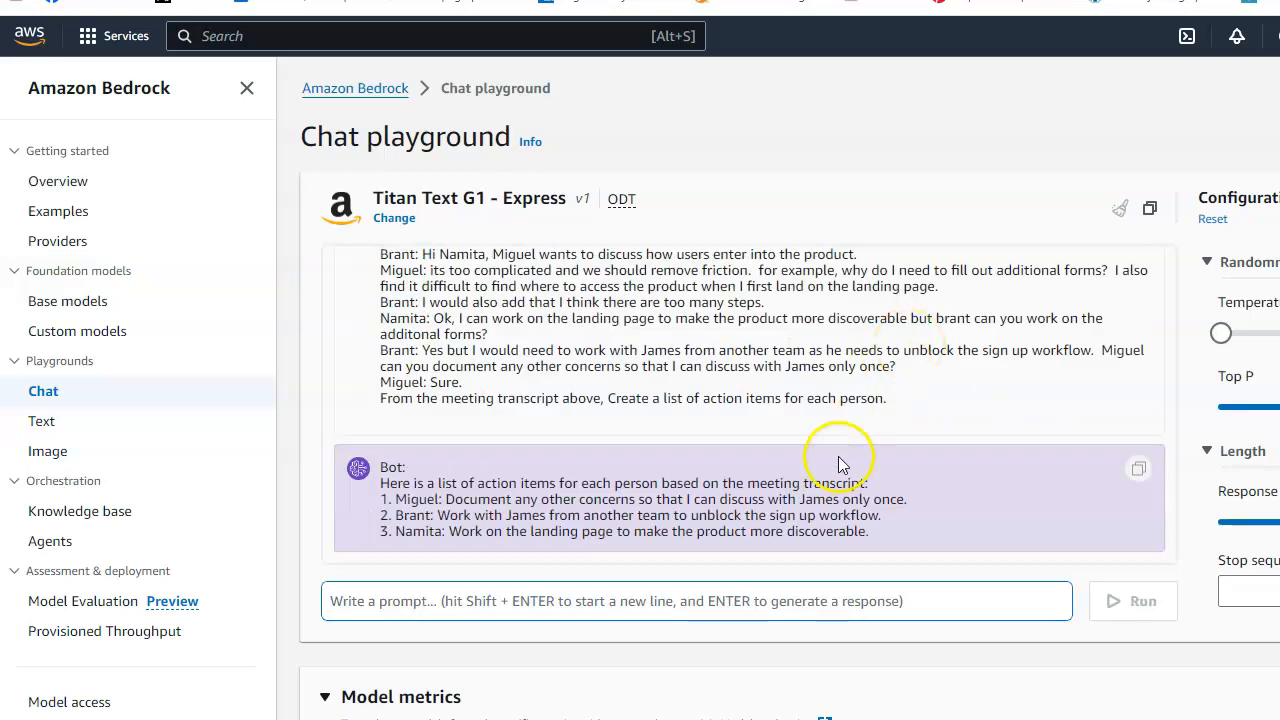
scroll("down", 3)
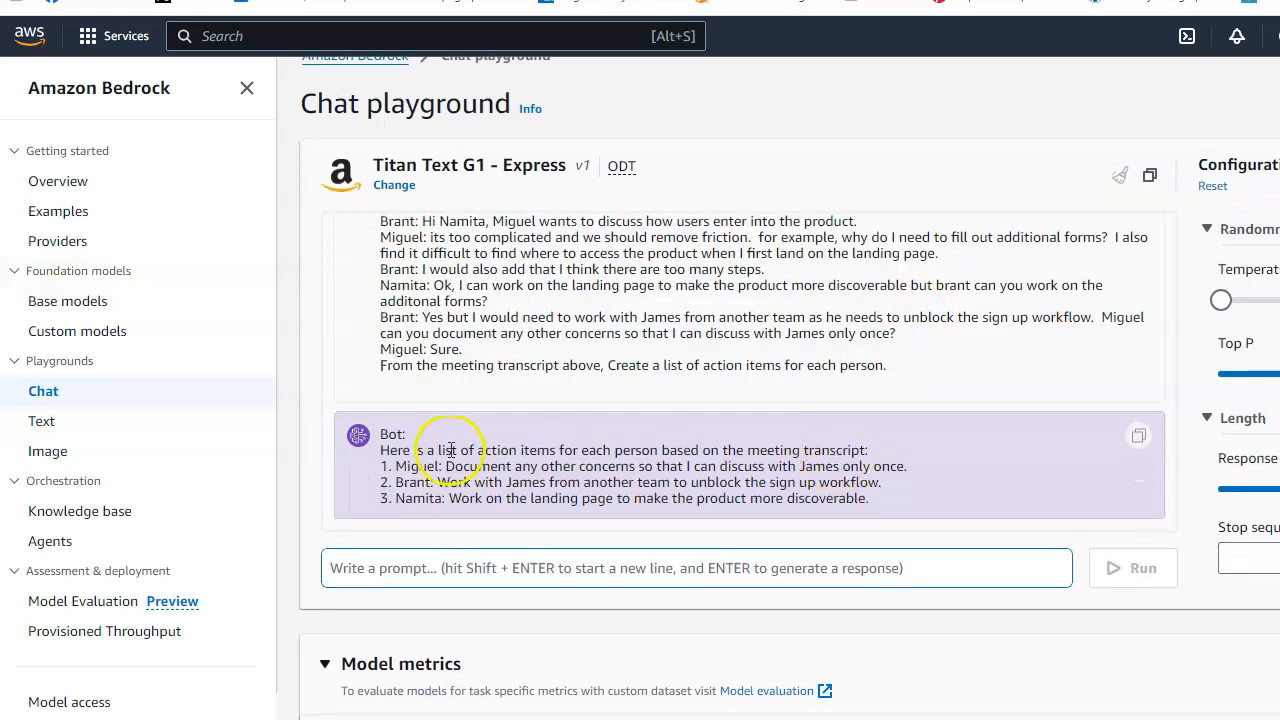